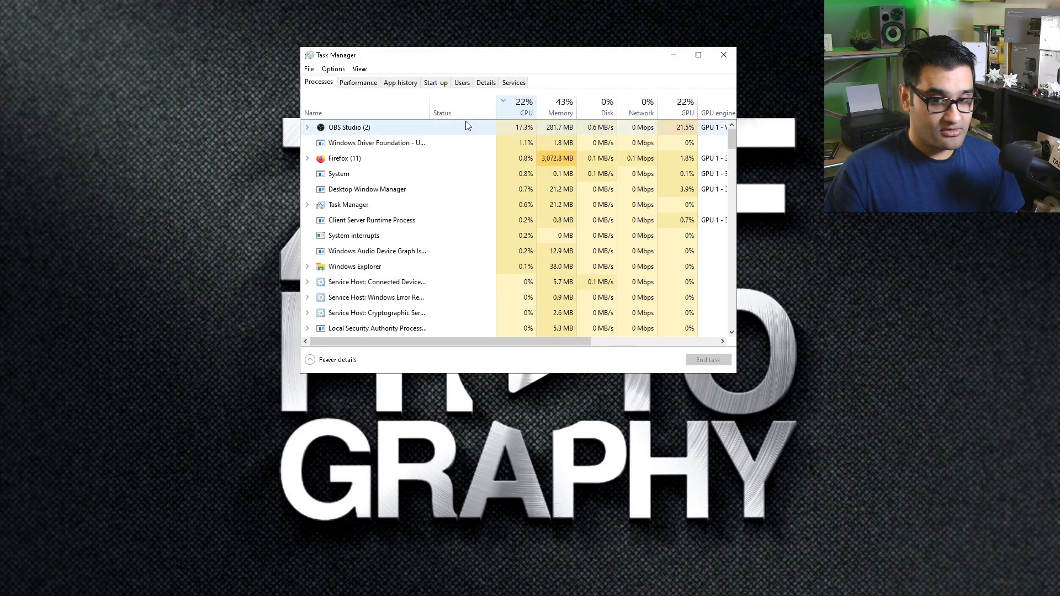
Show the GeForce GTX 1050 Ti GPU graphs with 3D and video encode load.
click(358, 82)
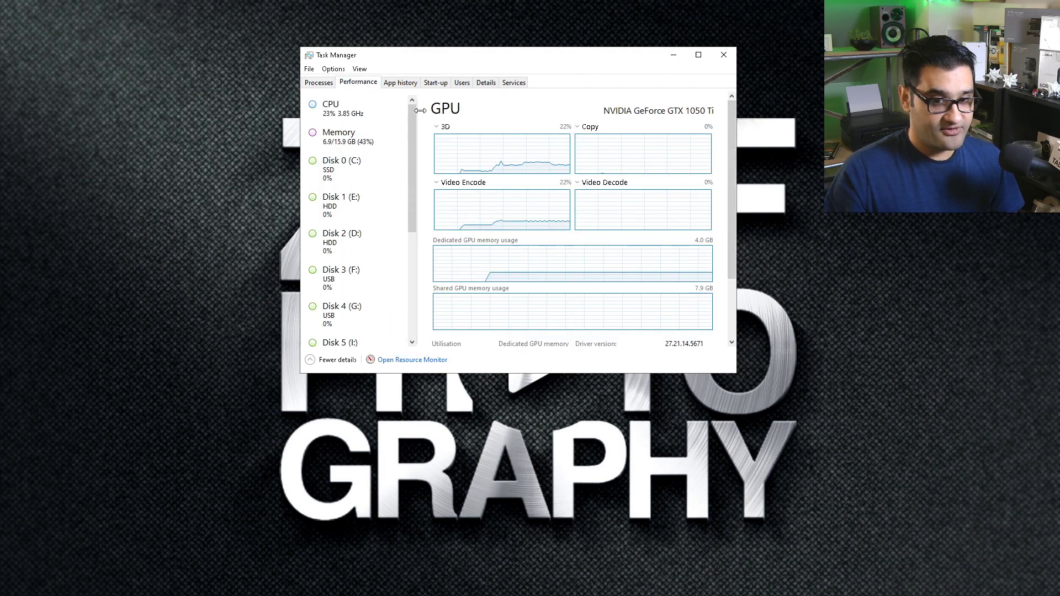
Return to the process list, where OBS Studio tops CPU and uses about 22% GPU.
click(330, 108)
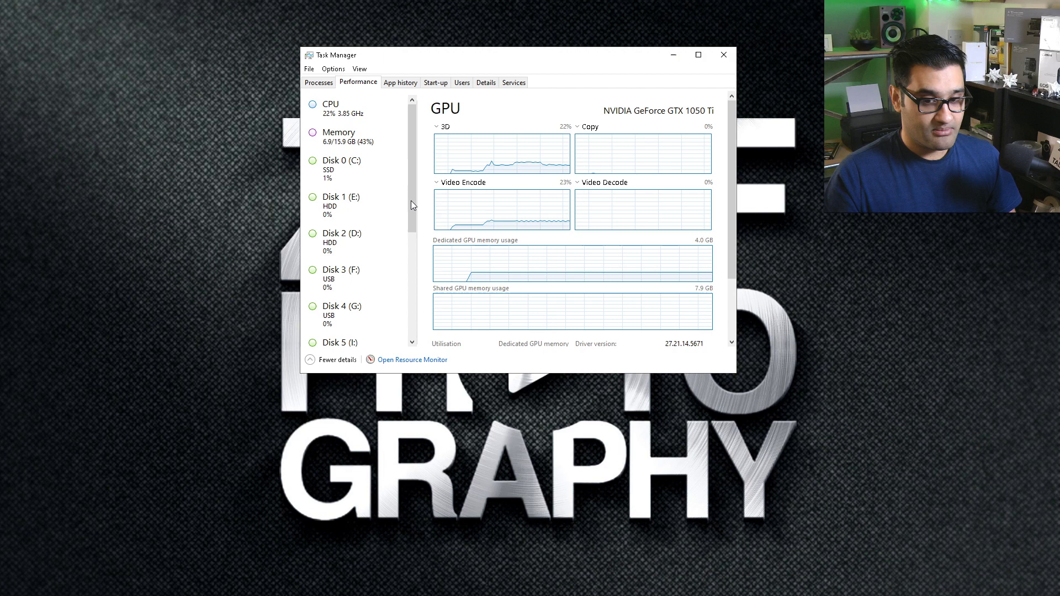
scroll(down, 3)
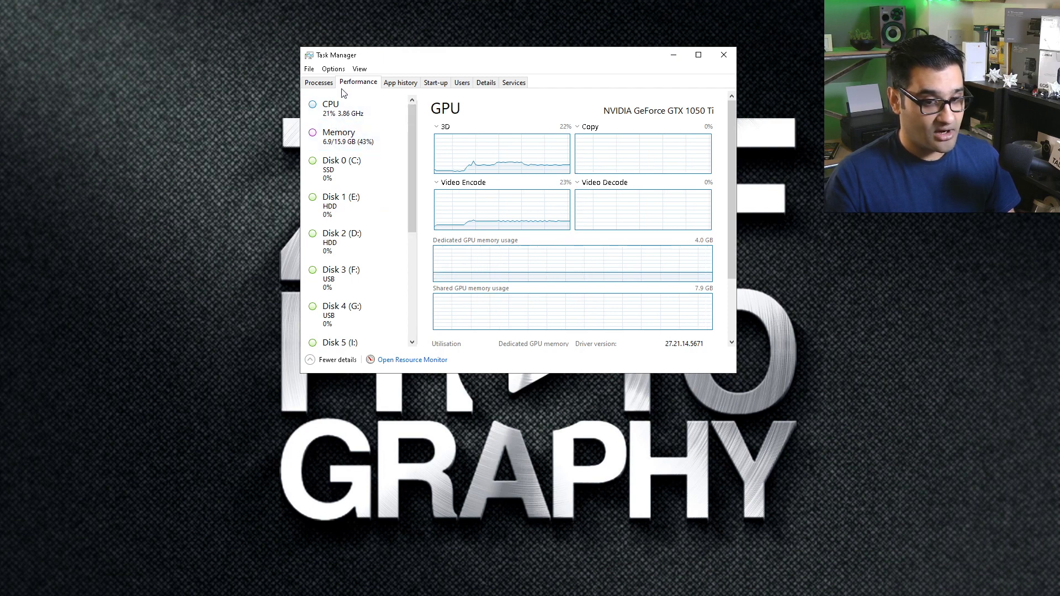
click(319, 81)
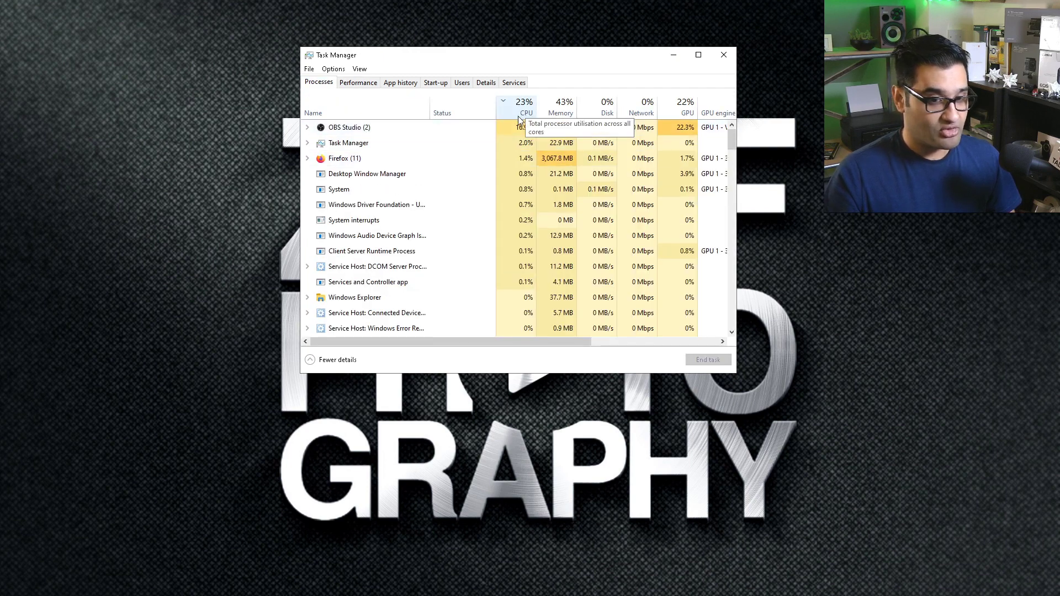